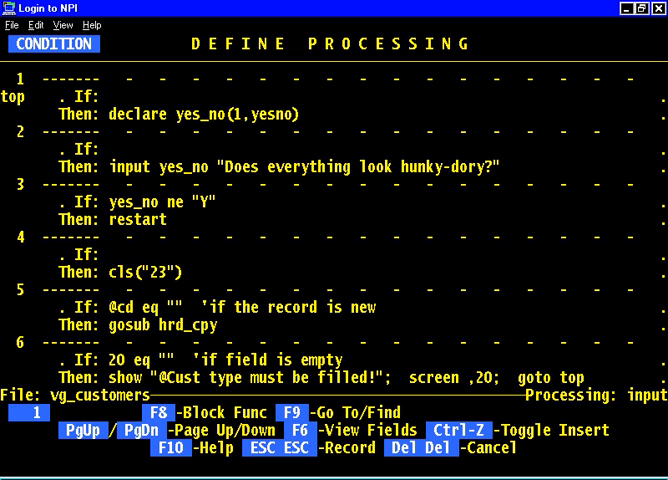
Review the vg_customers input processing lines and start a block Copy awaiting its beginning line.
{"action": "left_click", "coordinate": [108, 98]}
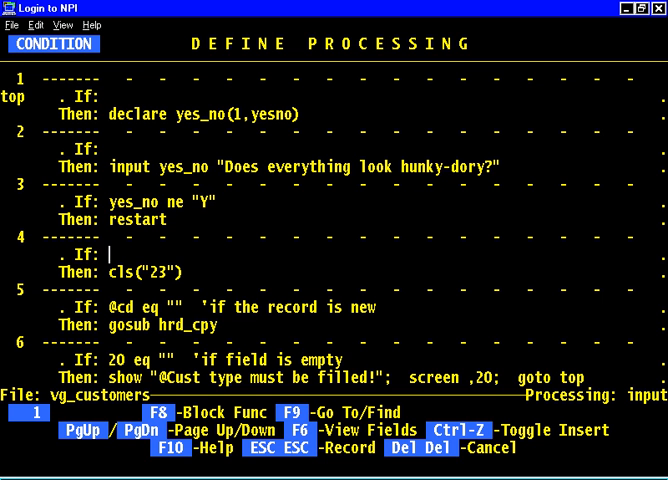
{"action": "scroll", "scroll_direction": "down", "scroll_amount": 3}
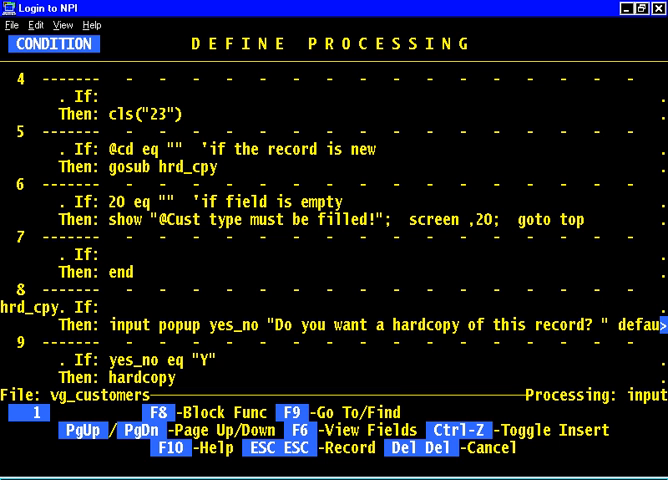
{"action": "scroll", "scroll_direction": "down", "scroll_amount": 3}
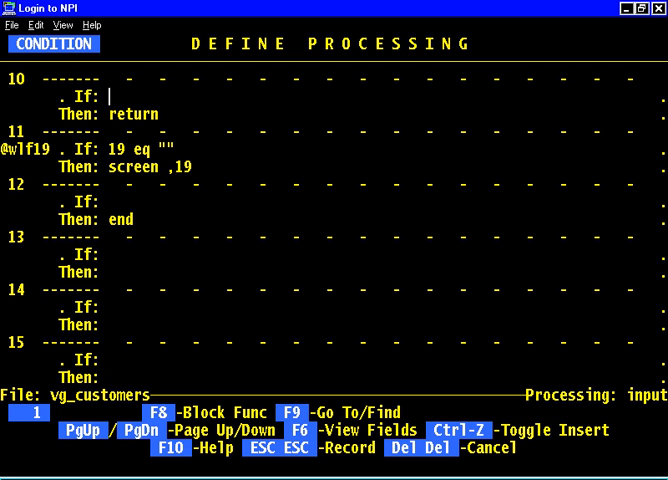
{"action": "scroll", "scroll_direction": "up", "scroll_amount": 3}
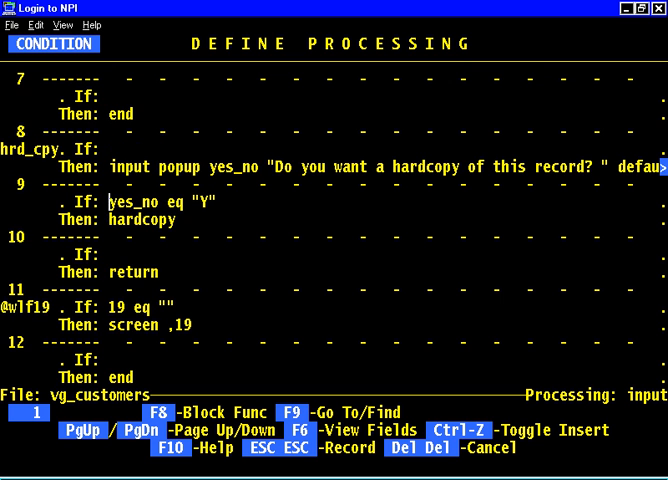
{"action": "scroll", "scroll_direction": "up", "scroll_amount": 3}
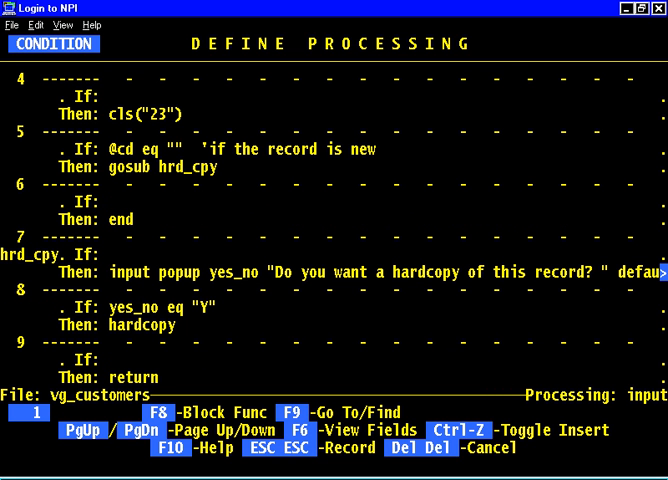
{"action": "left_click", "coordinate": [108, 358]}
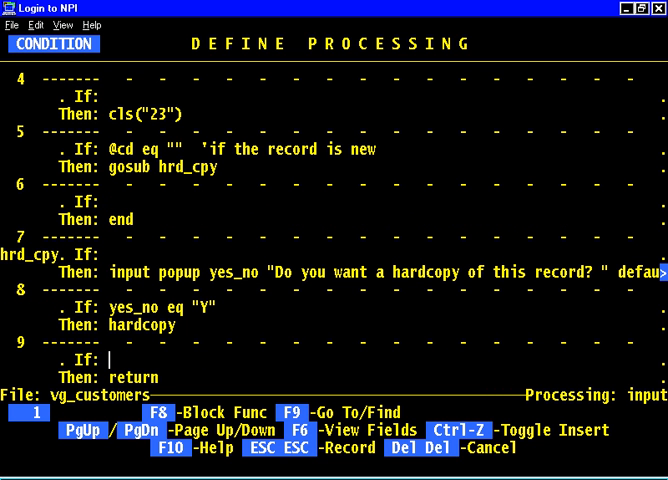
{"action": "scroll", "scroll_direction": "down", "scroll_amount": 3}
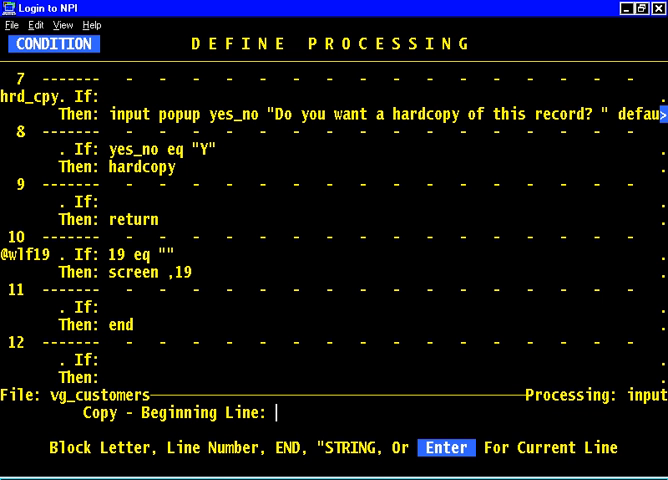
Copy lines 10 through 11 (the field 19 trigger) to END of the processing table.
{"action": "type", "text": "1"}
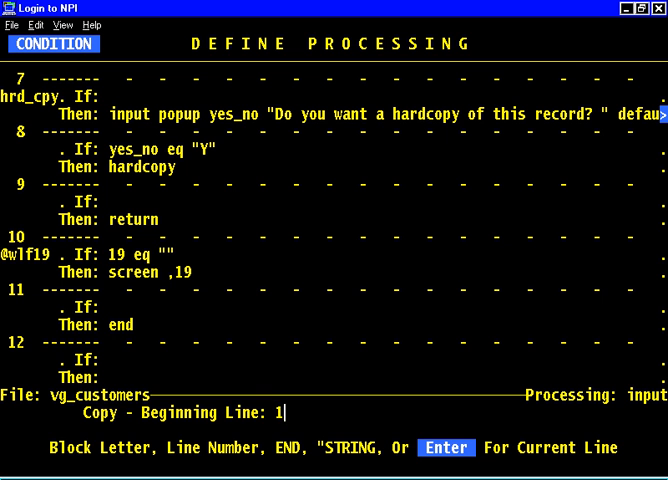
{"action": "type", "text": "0"}
{"action": "type", "text": "11"}
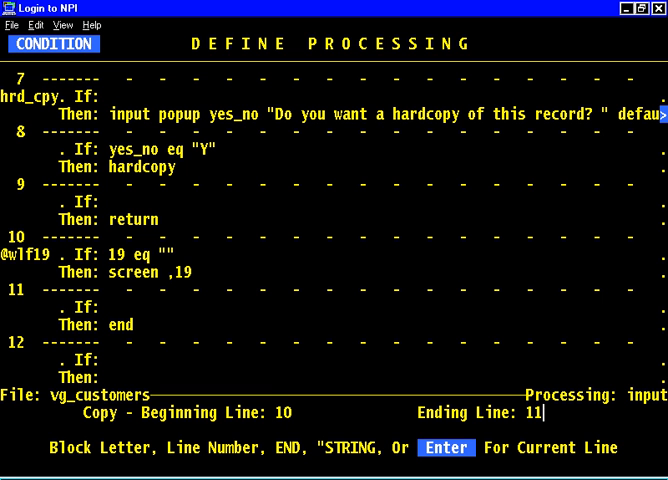
{"action": "key", "text": "Return"}
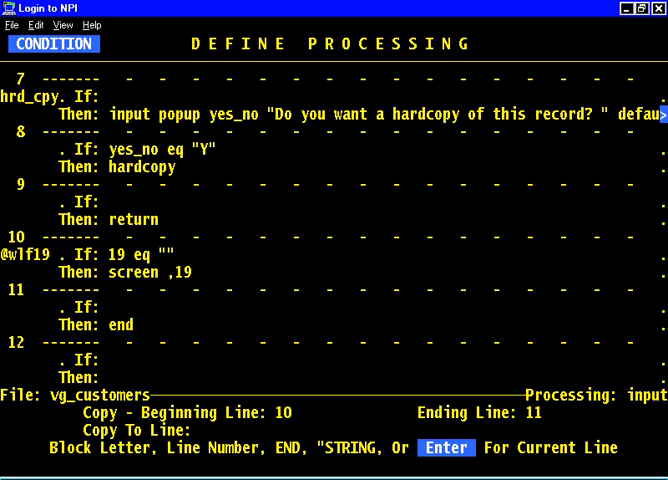
{"action": "type", "text": "end"}
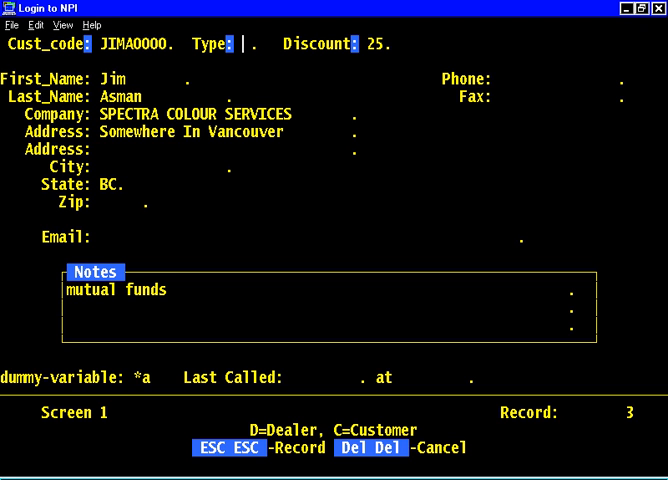
Enter invalid Type x, see it cleared, then enter Type D, accepted, and leave the record.
{"action": "type", "text": "x"}
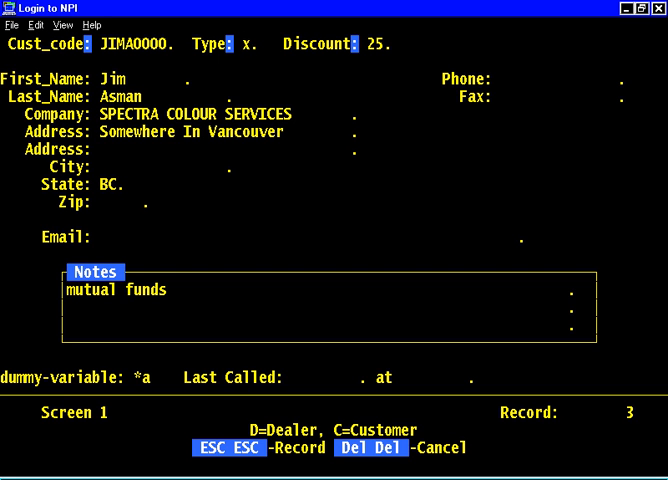
{"action": "key", "text": "BackSpace"}
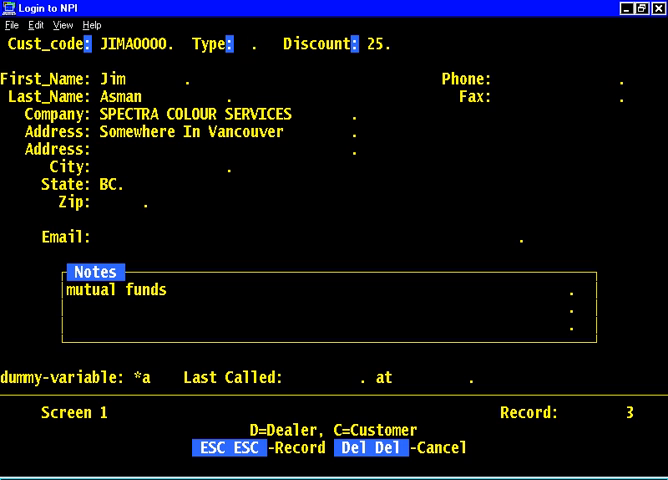
{"action": "type", "text": "D"}
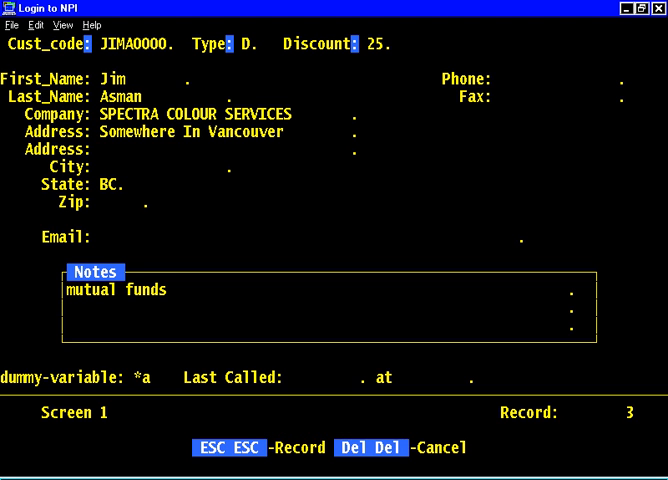
{"action": "key", "text": "Escape"}
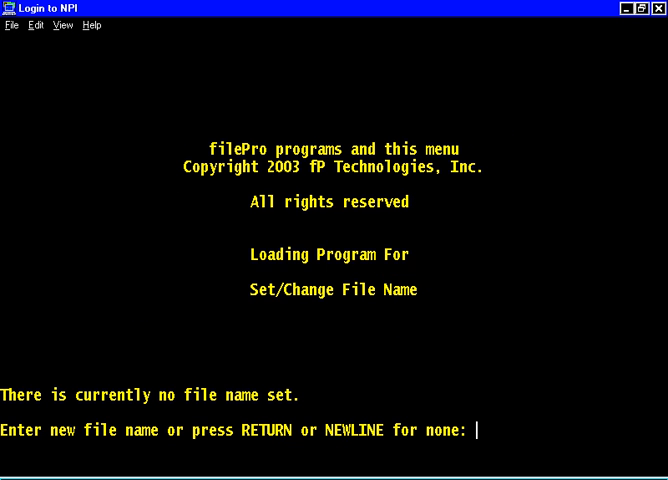
Load file vg_customers and reopen its input processing table.
{"action": "type", "text": "vg"}
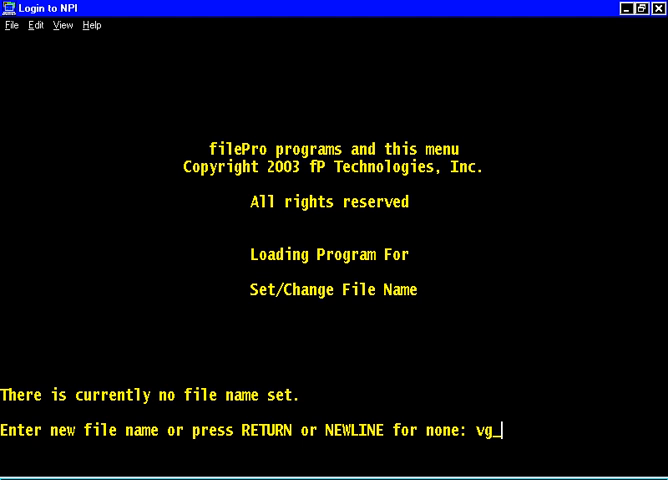
{"action": "type", "text": "_custom"}
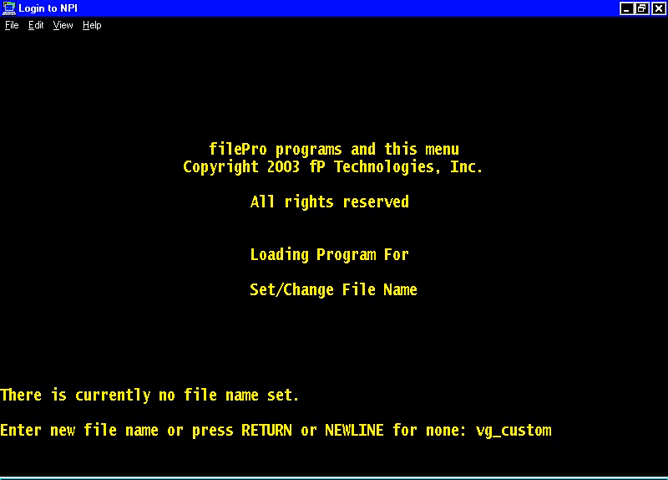
{"action": "key", "text": "Return"}
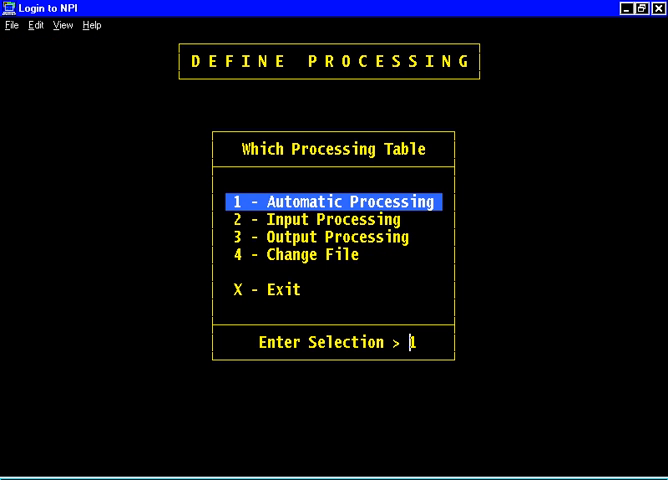
{"action": "key", "text": "Return"}
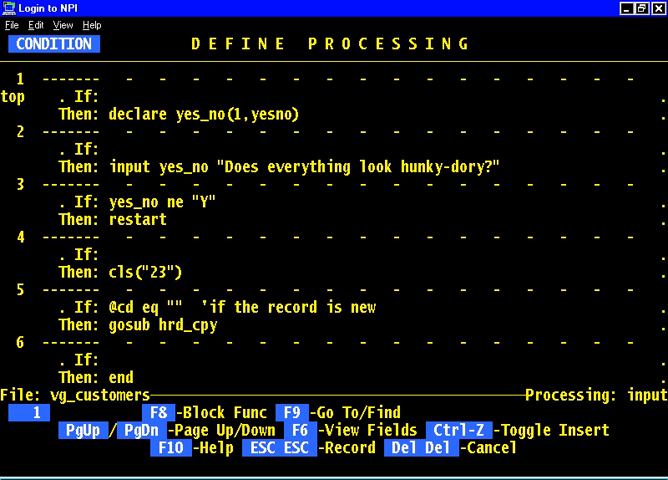
{"action": "scroll", "scroll_direction": "down", "scroll_amount": 3}
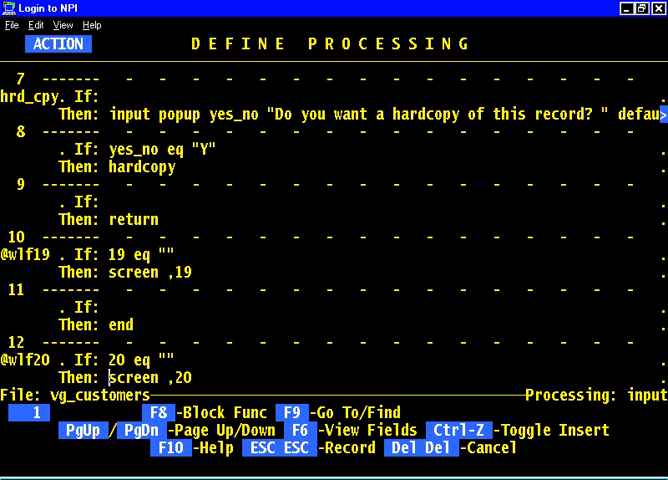
{"action": "scroll", "scroll_direction": "down", "scroll_amount": 3}
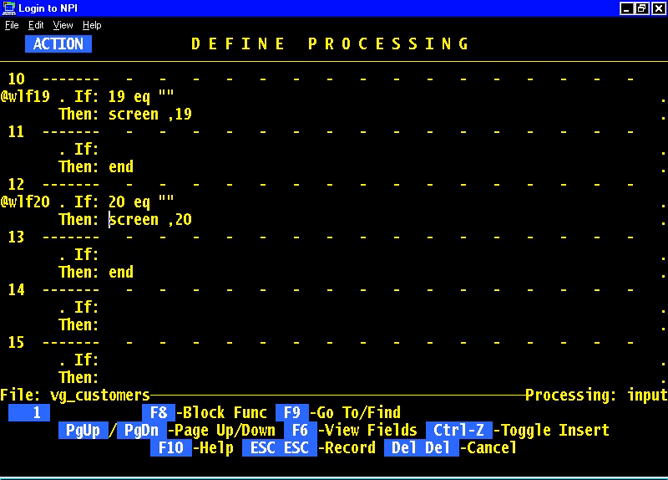